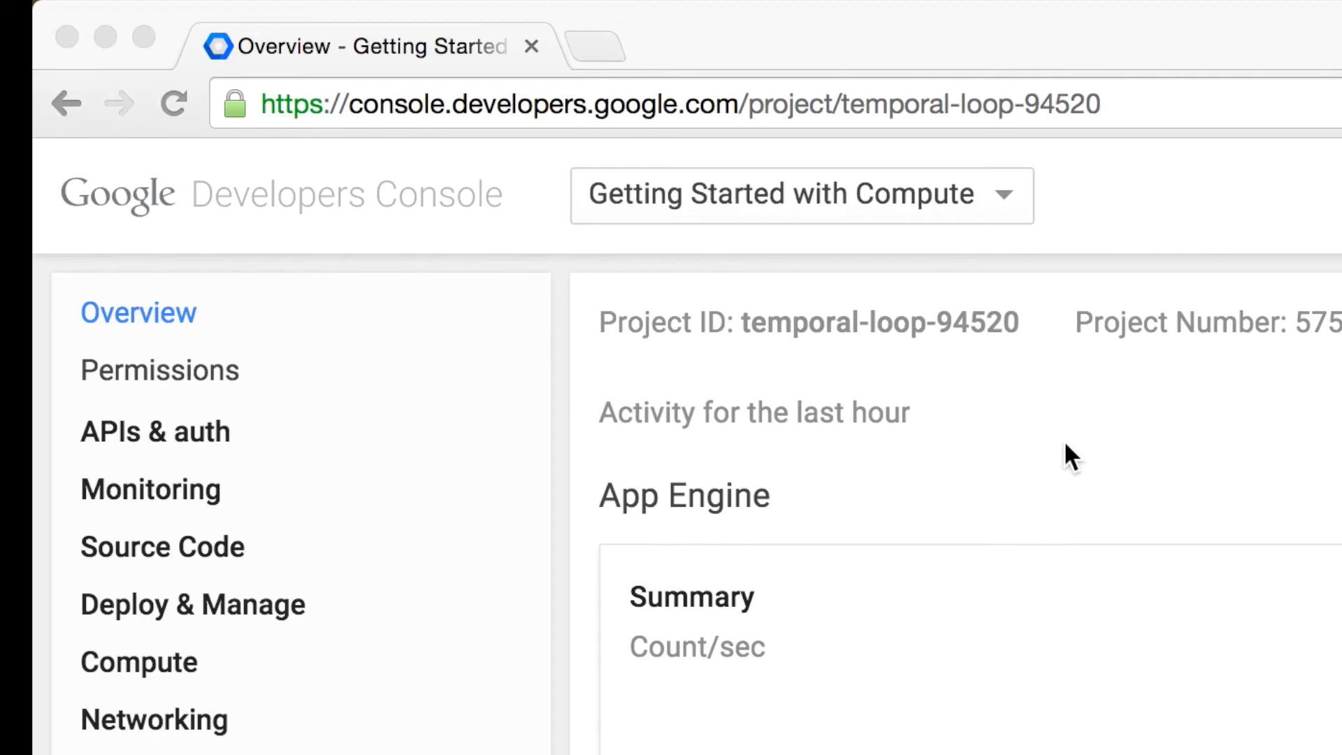
{"action": "mouse_move", "coordinate": [236, 218]}
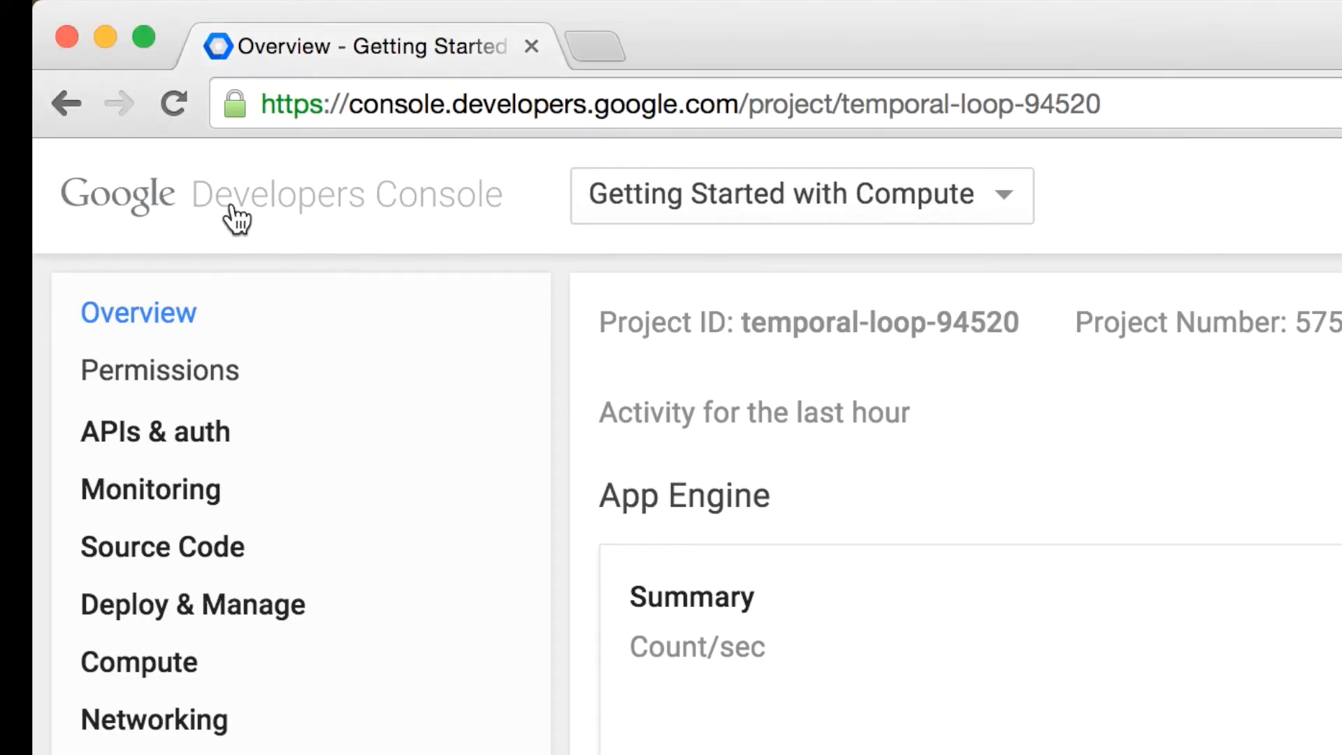
{"action": "mouse_move", "coordinate": [736, 211]}
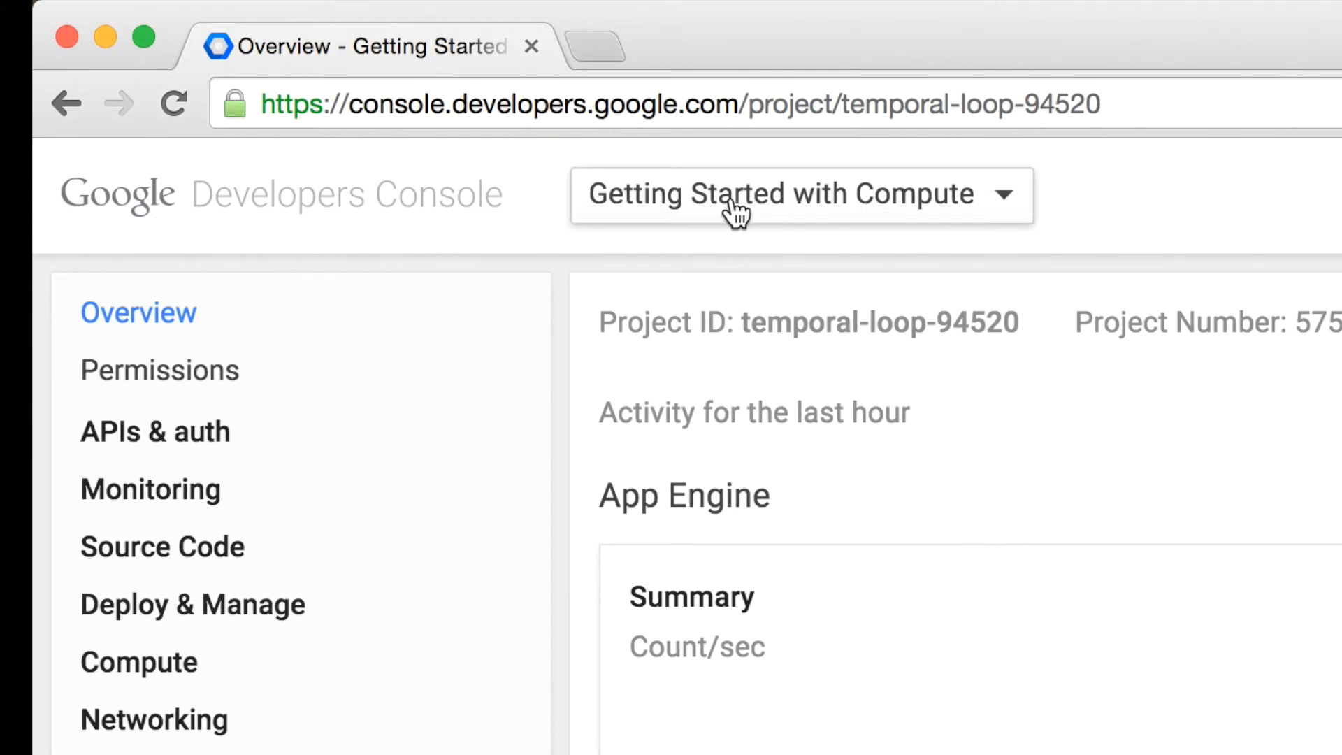
Run 'docker images' to list local images, including go-worker, ubuntu and python.
{"action": "double_click", "coordinate": [873, 322]}
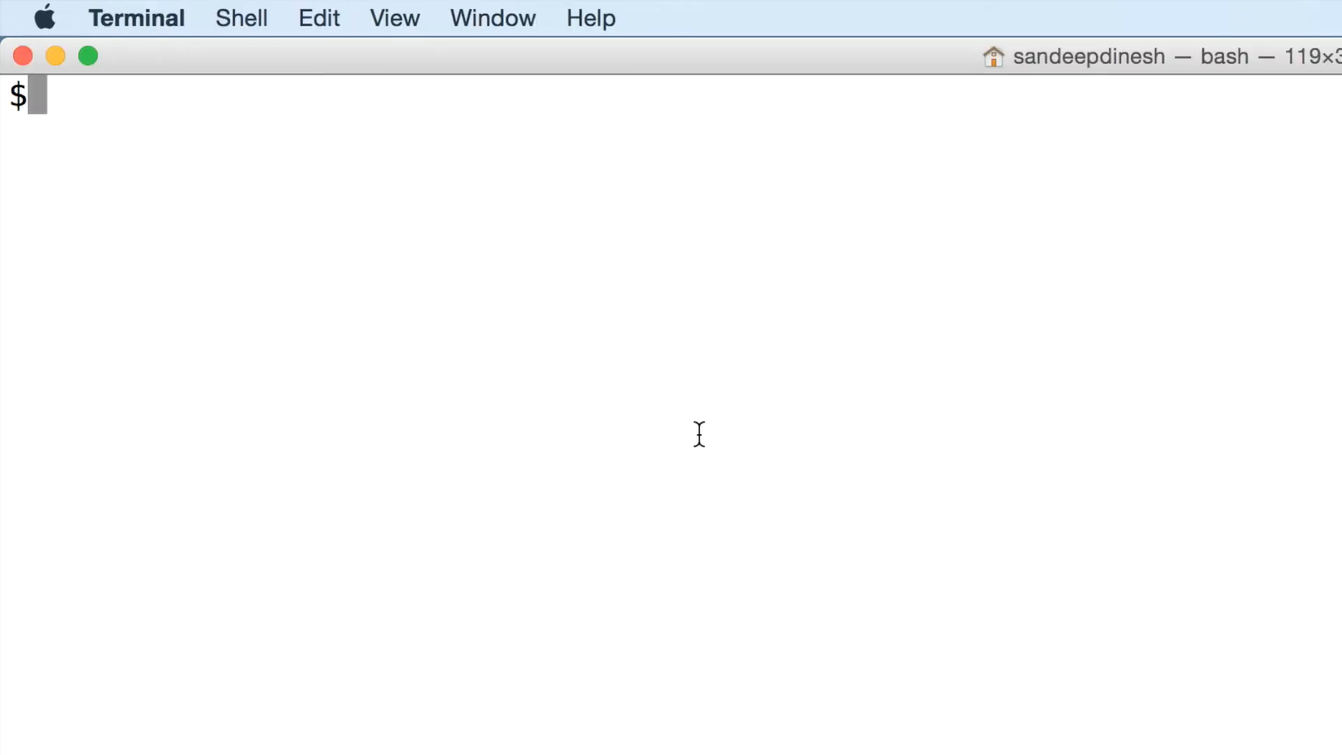
{"action": "type", "text": "docker images"}
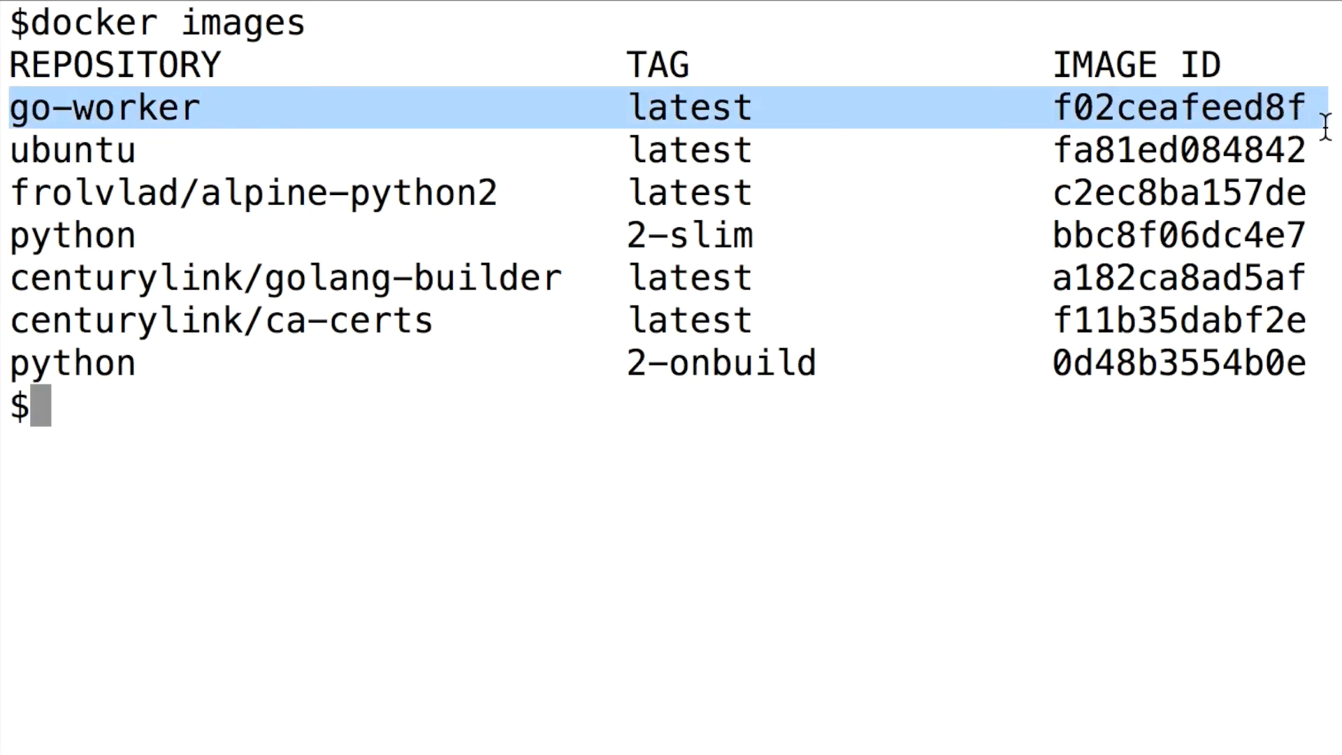
{"action": "mouse_move", "coordinate": [500, 407]}
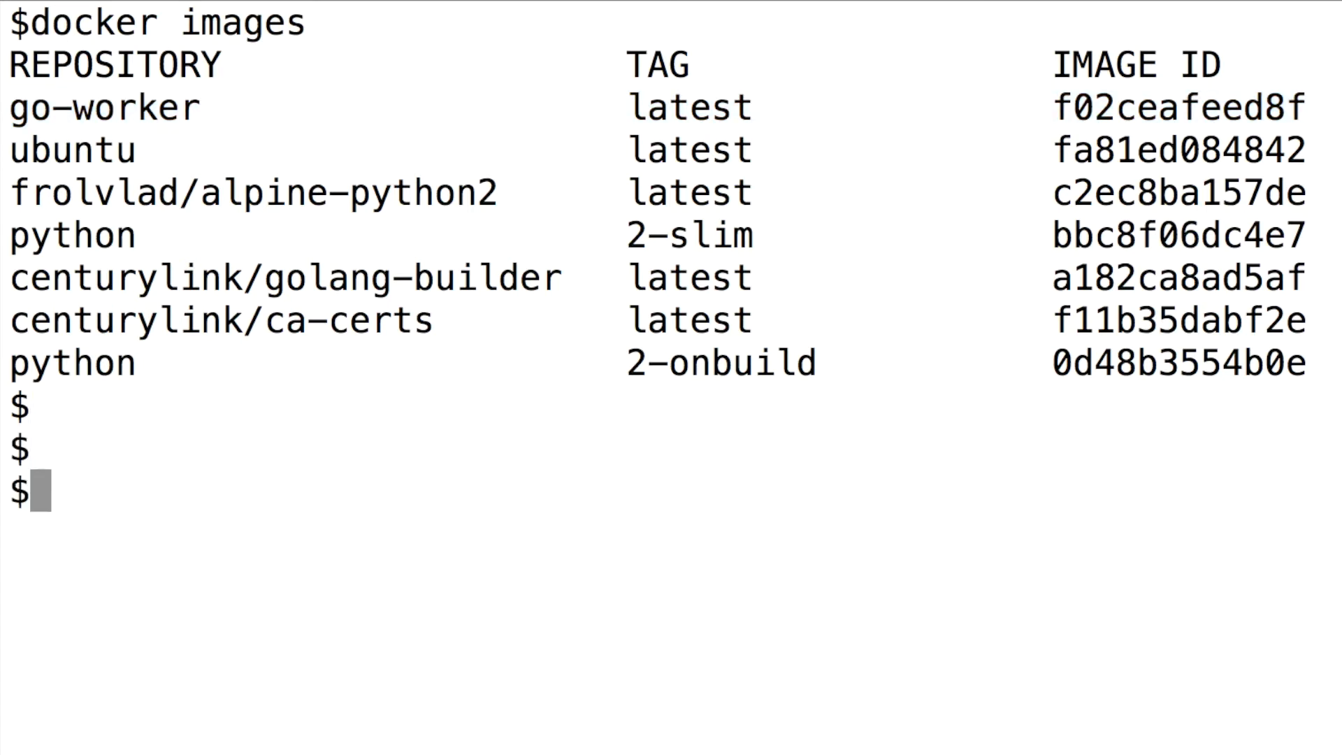
Run 'docker tag go-worker gcr.io/temporal-loop-94520/go-worker'.
{"action": "type", "text": "docker tag g"}
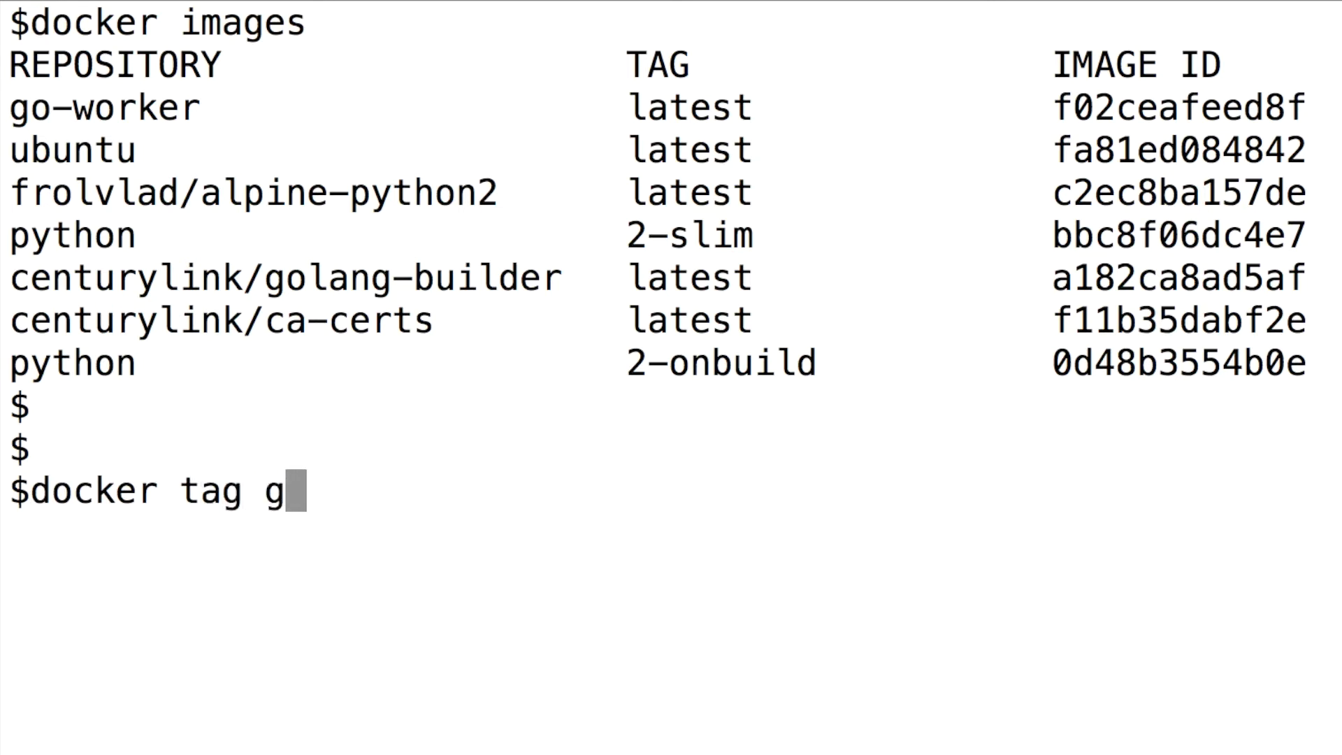
{"action": "type", "text": "o-worker"}
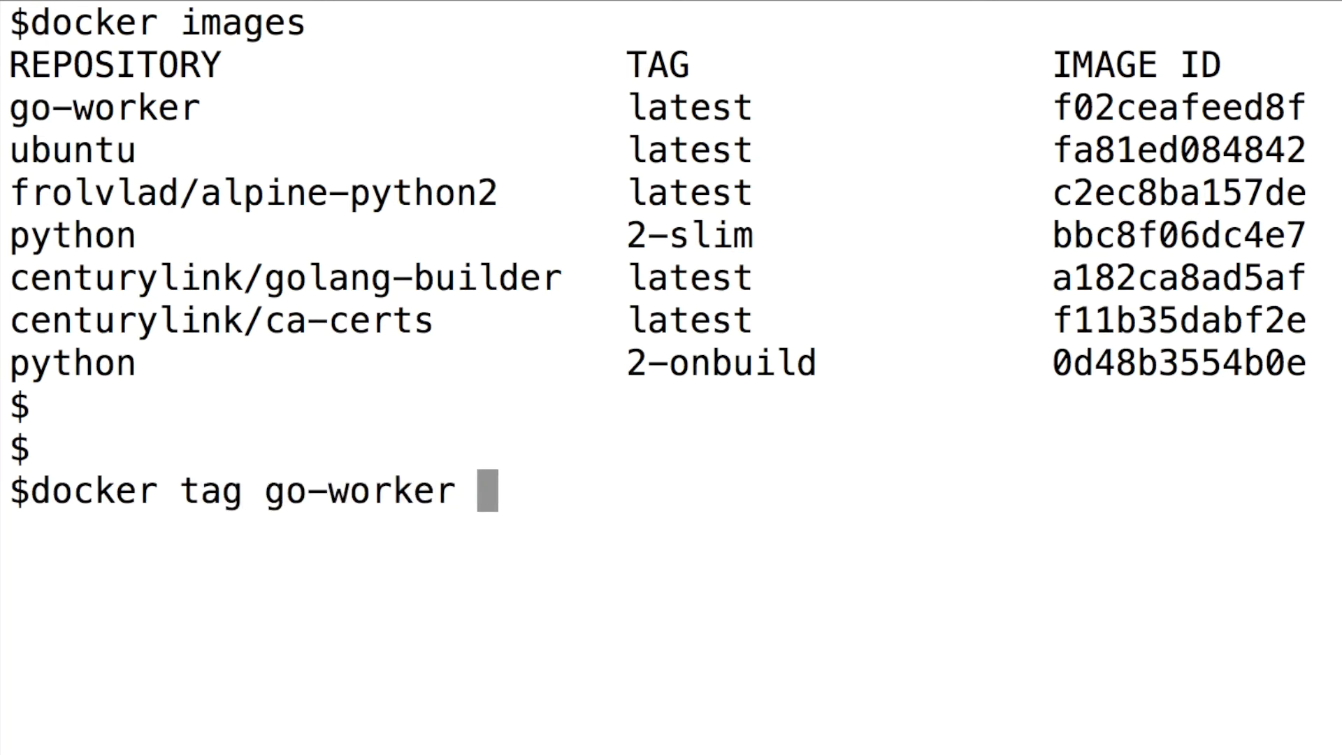
{"action": "type", "text": "gcr.io"}
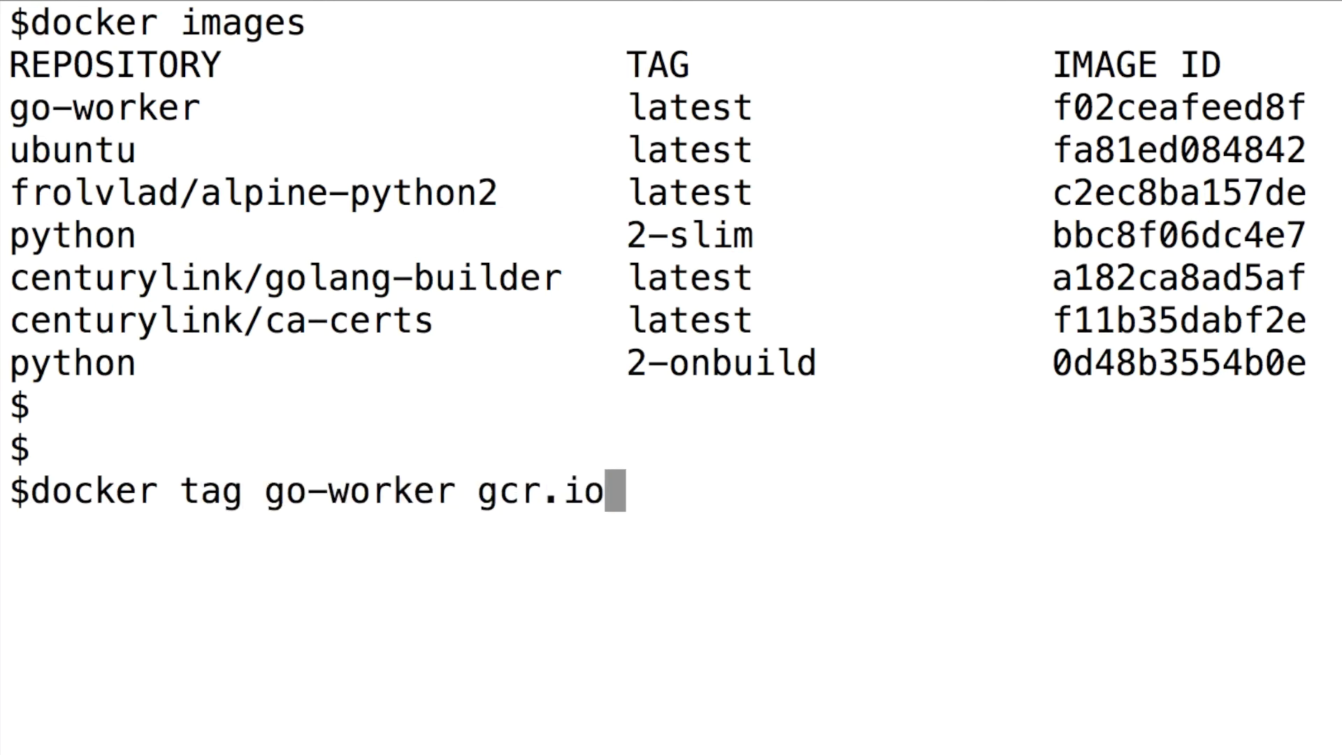
{"action": "type", "text": "/temporal-loop-94520"}
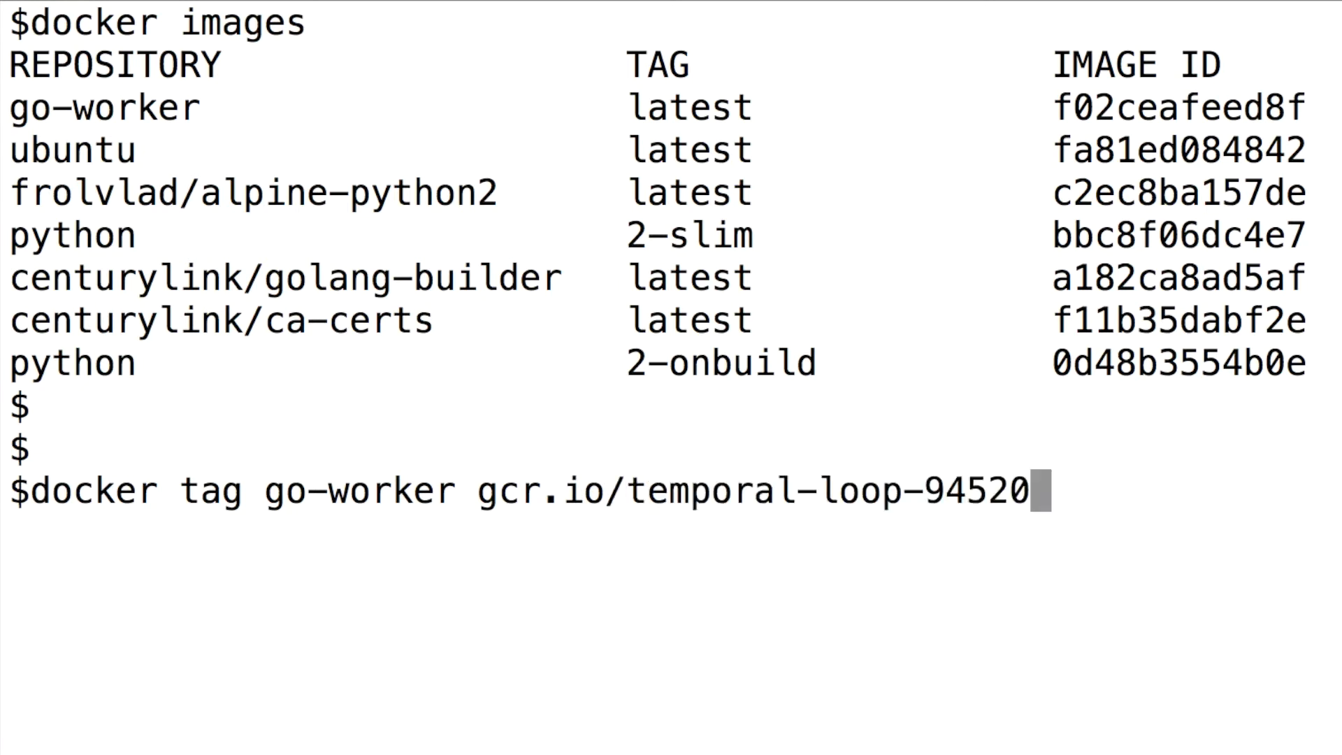
{"action": "type", "text": "/go-worker"}
{"action": "type", "text": "d"}
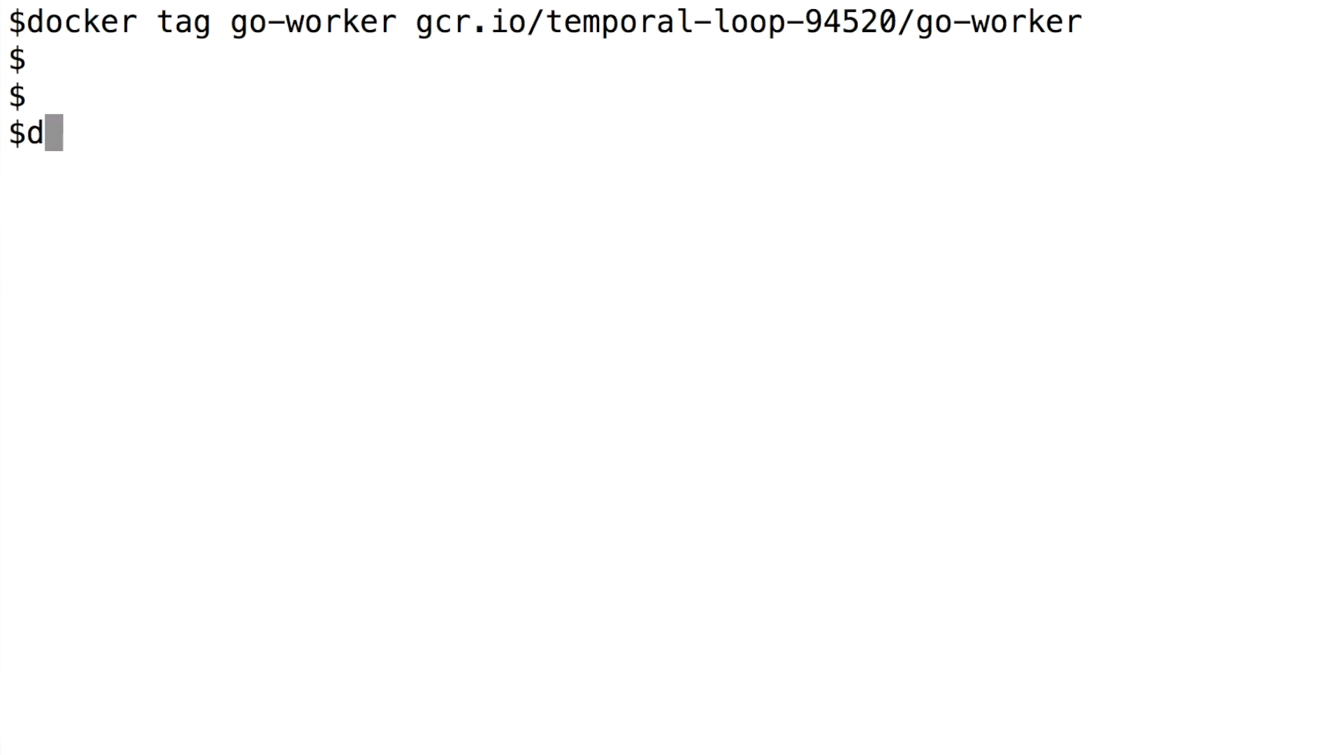
Rerun 'docker images' and confirm the gcr.io/temporal-loop-94520/go-worker entry shares go-worker's ID.
{"action": "type", "text": "ocker images"}
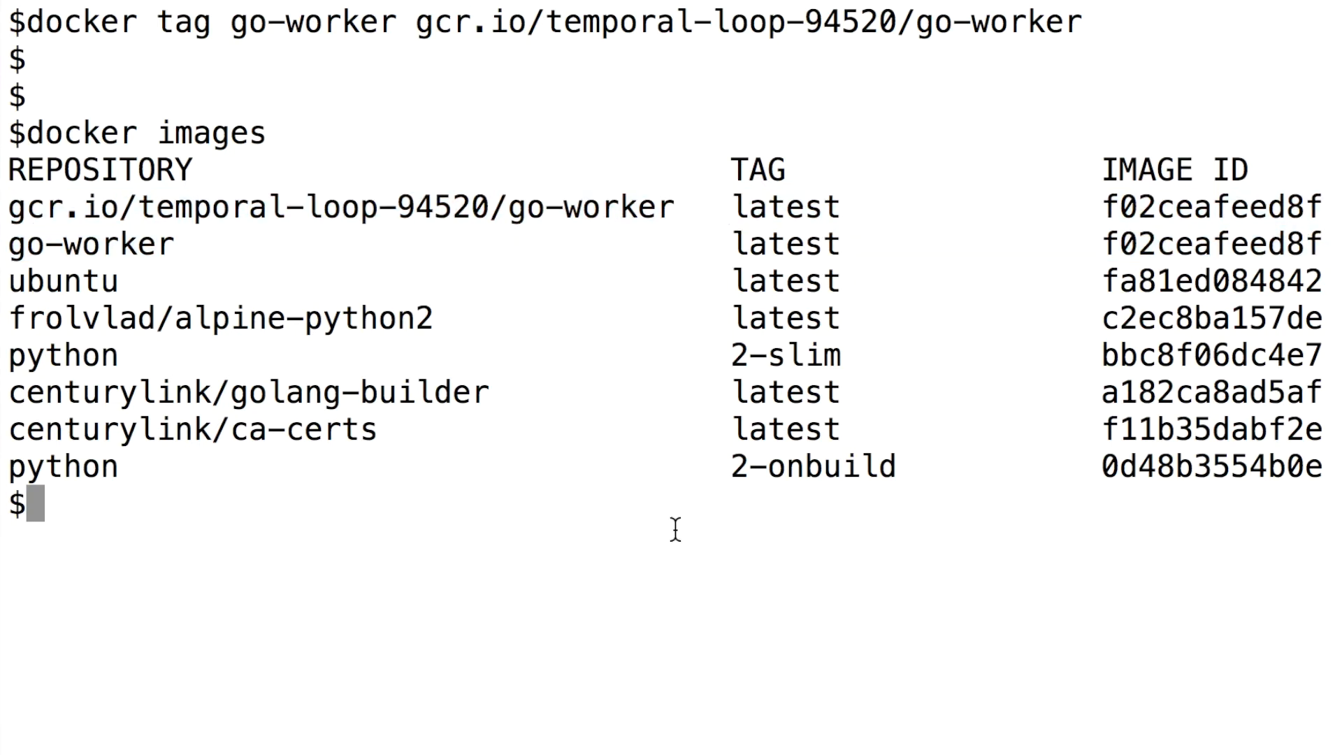
{"action": "type", "text": "gcloud"}
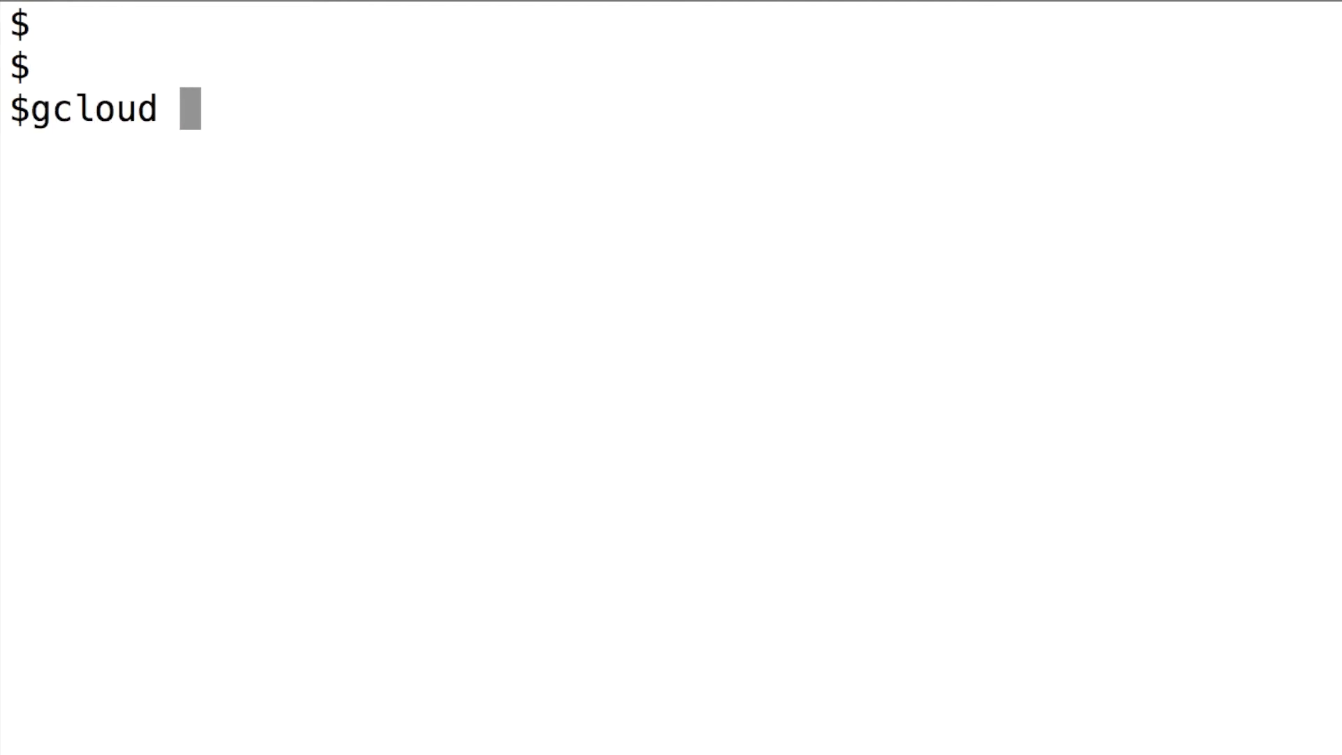
Run 'gcloud docker push gcr.io/temporal-loop-94520/go-worker'.
{"action": "type", "text": "docker p"}
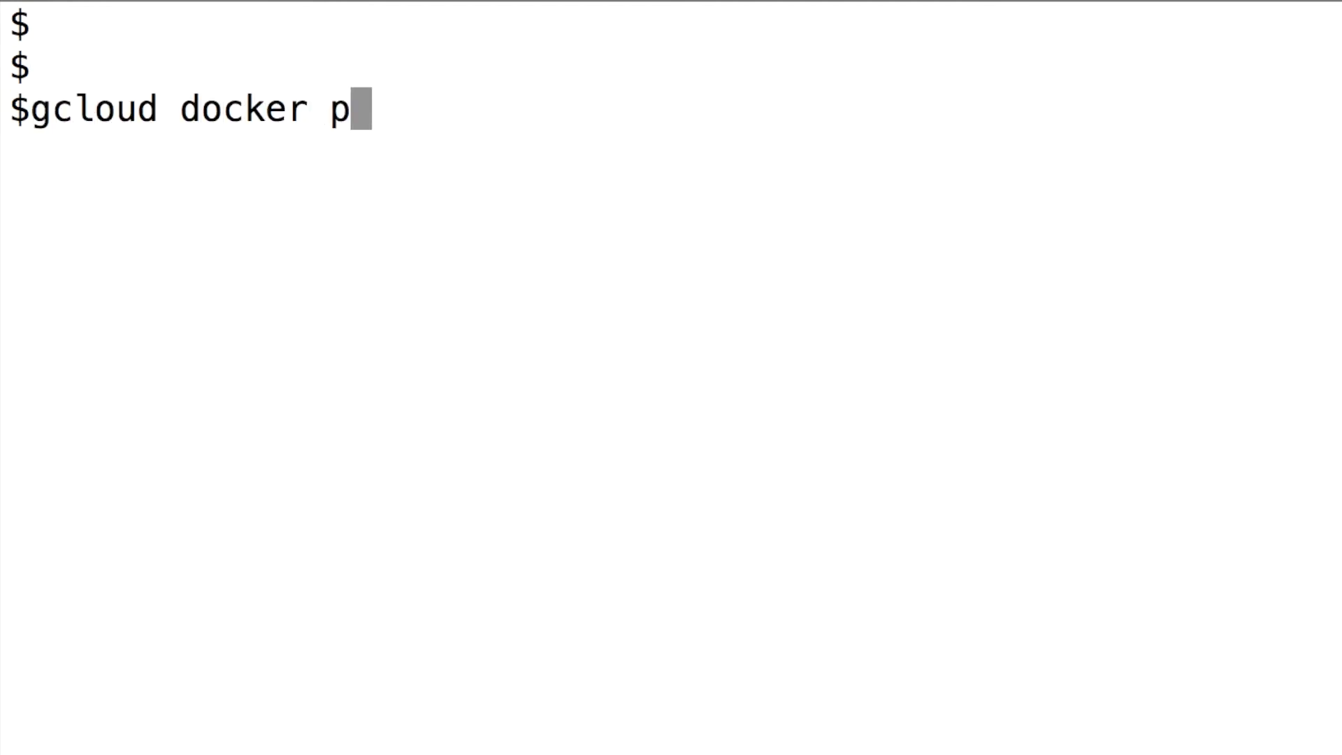
{"action": "type", "text": "ush"}
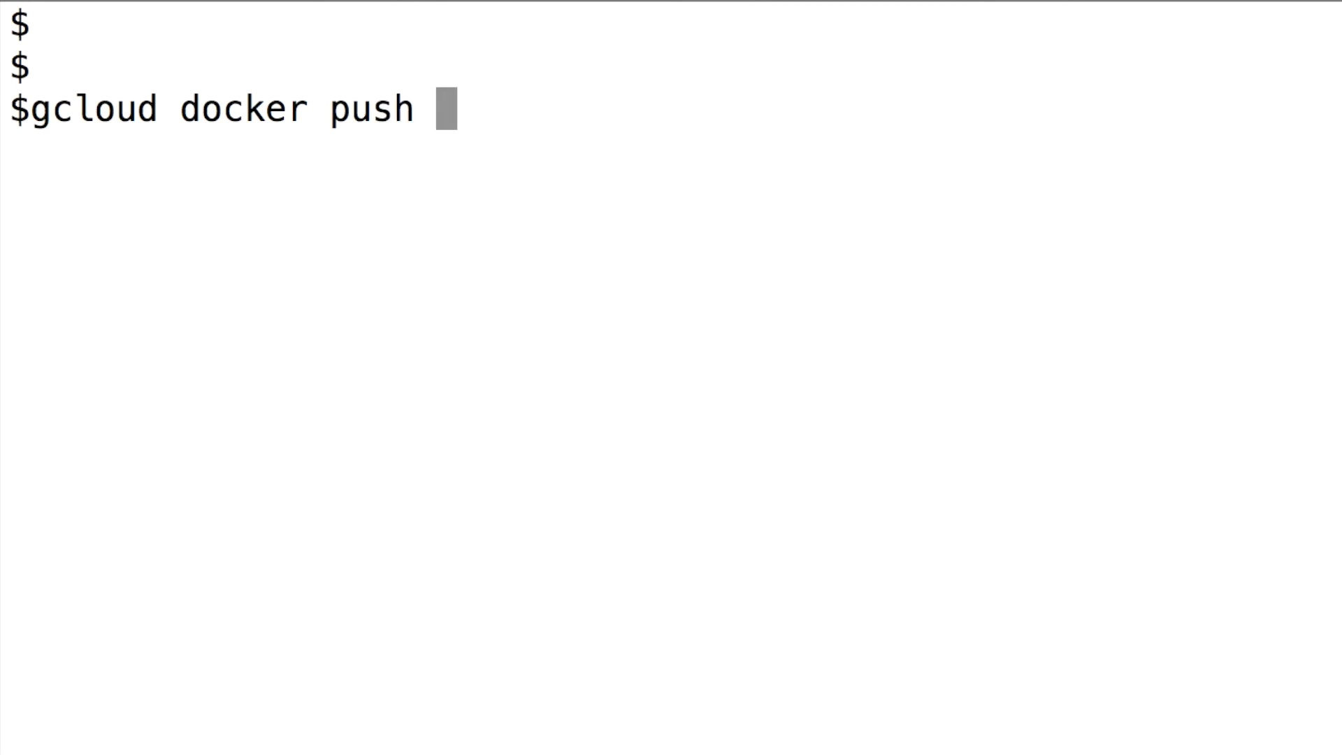
{"action": "type", "text": "gcr.io"}
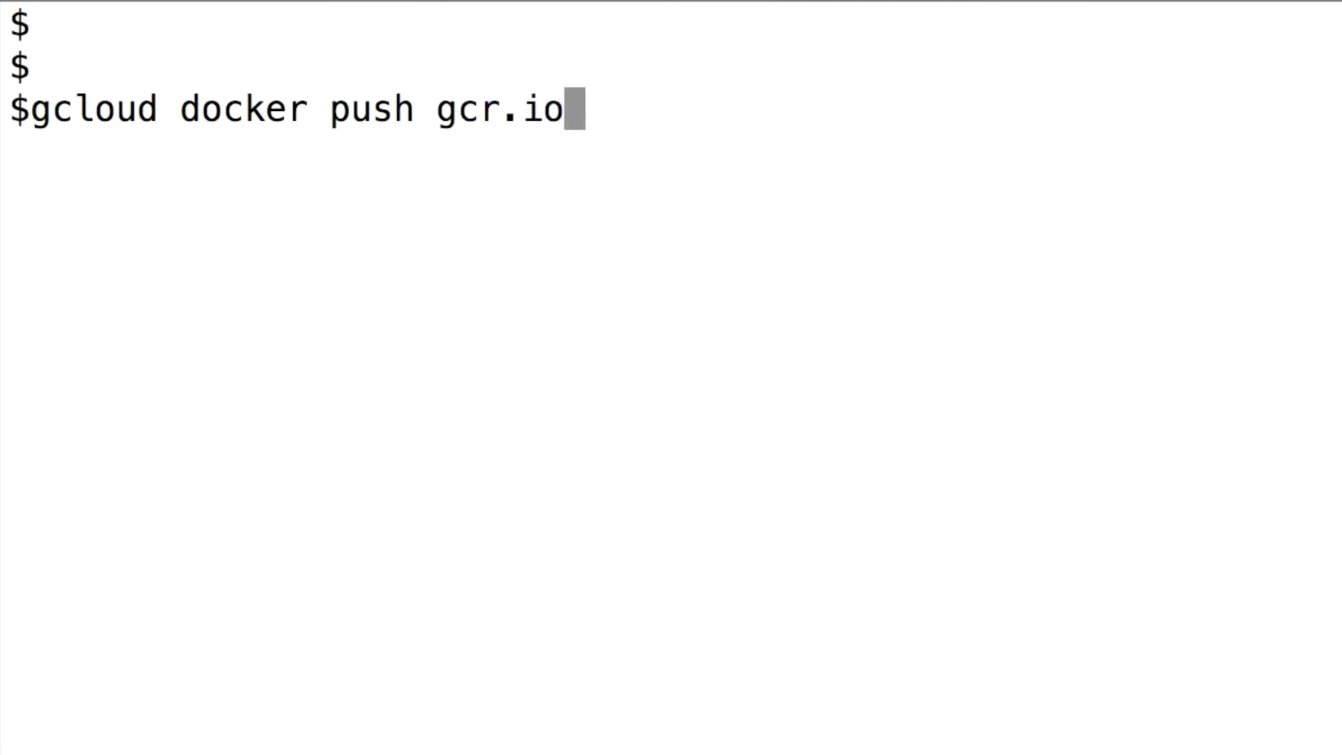
{"action": "type", "text": "/temporal-loop-94520"}
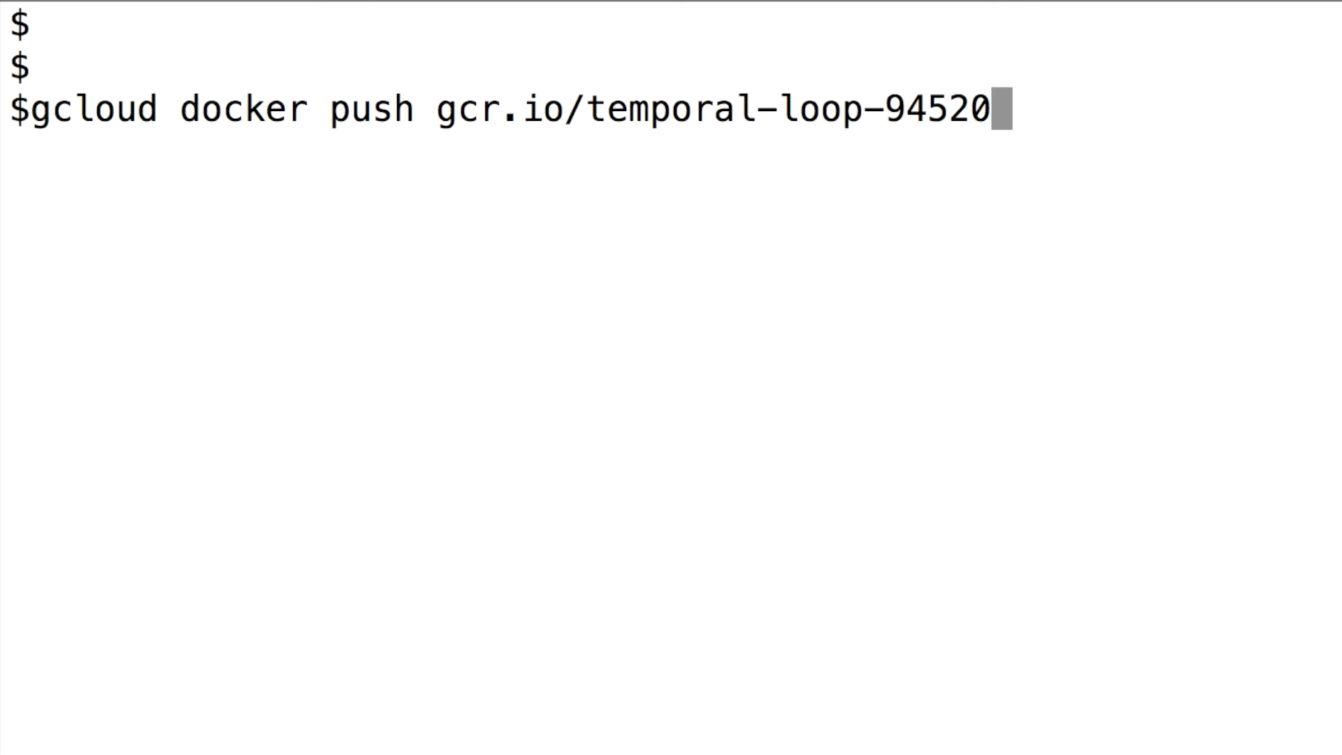
{"action": "type", "text": "/go"}
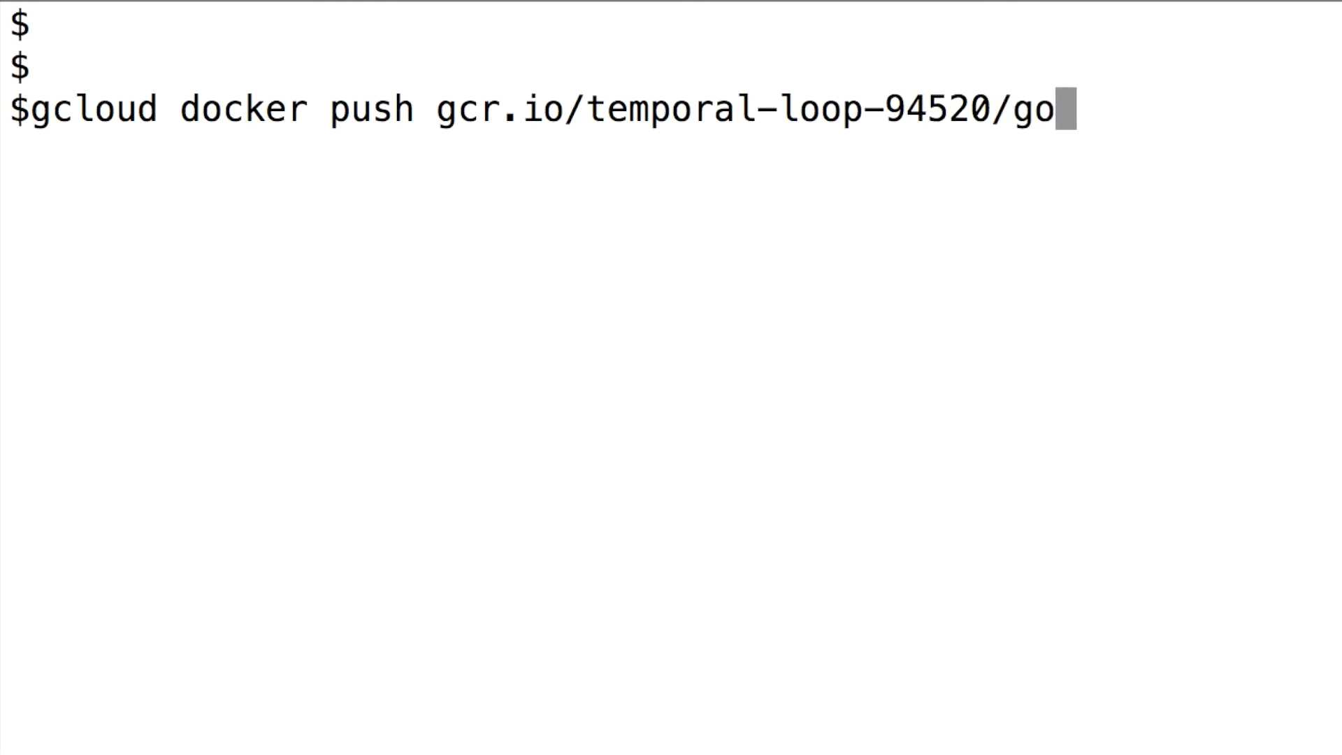
{"action": "type", "text": "-worker"}
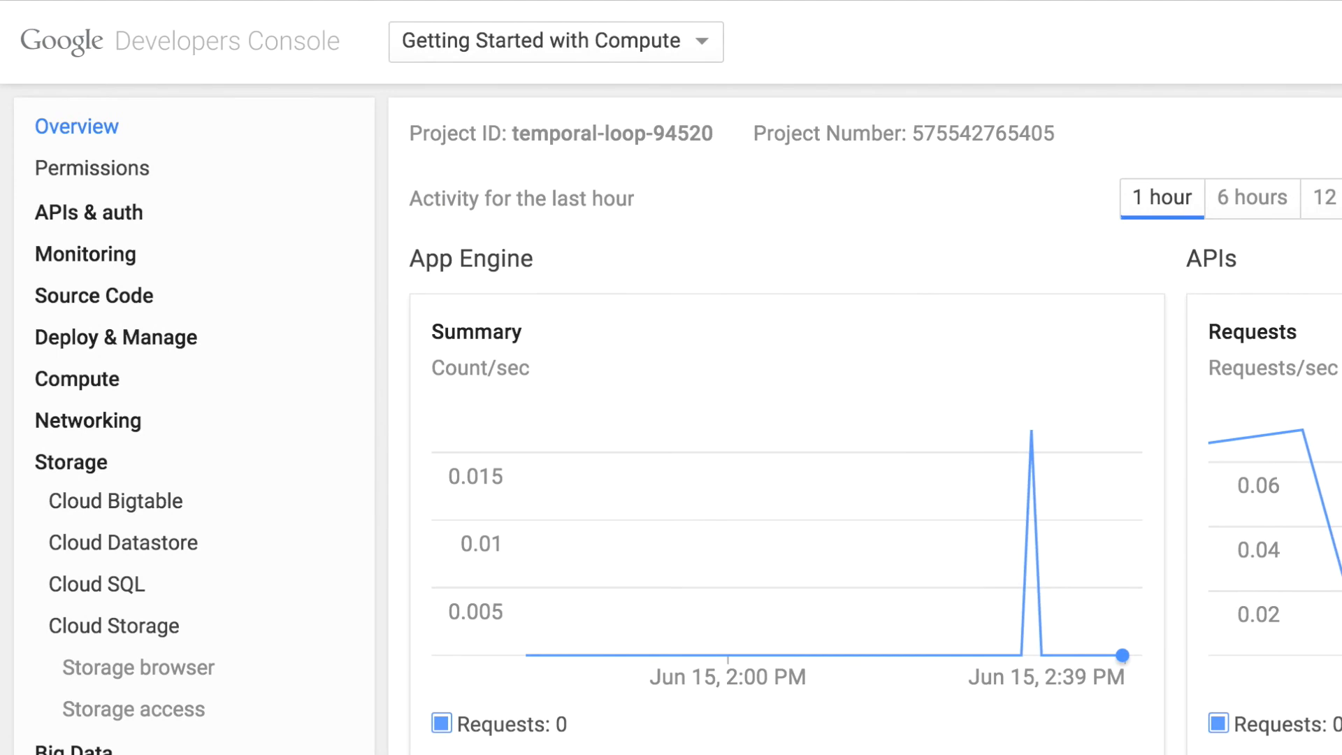
Open the Storage browser listing the artifacts.temporal-loop-94520.appspot.com bucket.
{"action": "left_click", "coordinate": [137, 667]}
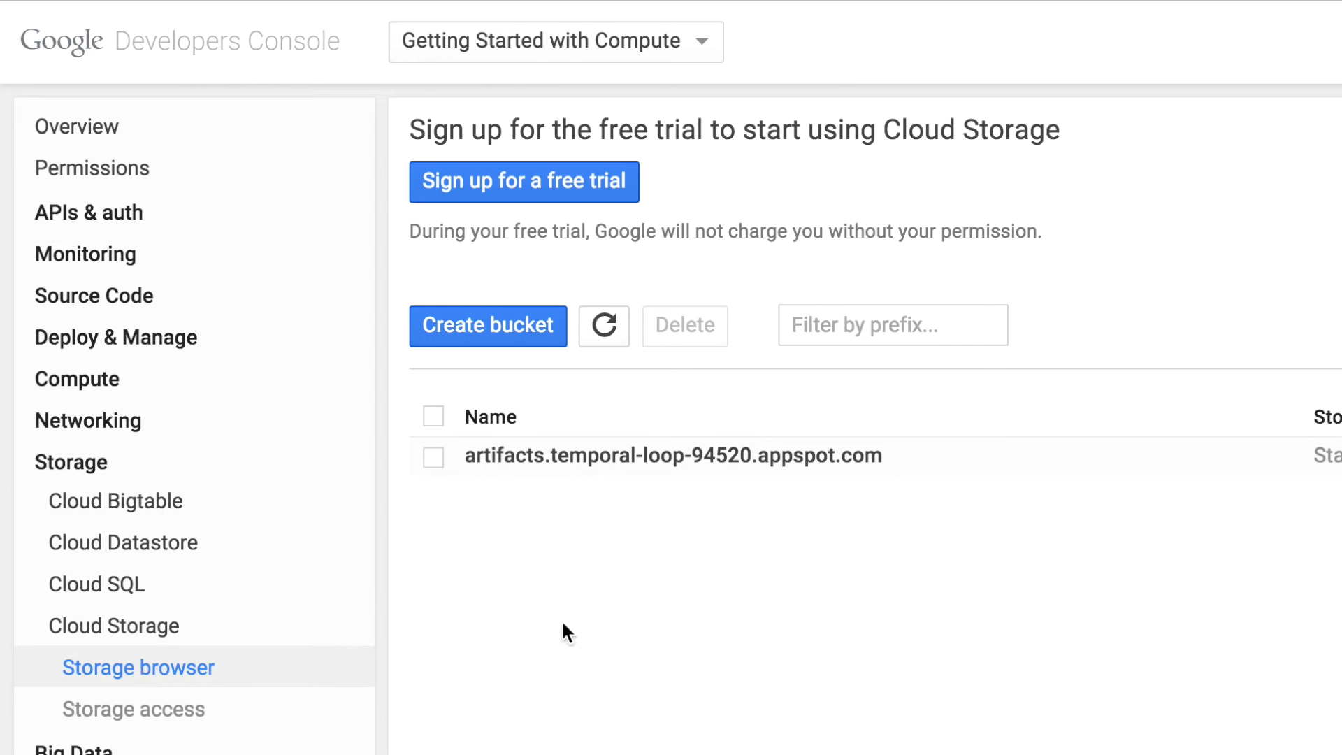
{"action": "mouse_move", "coordinate": [673, 455]}
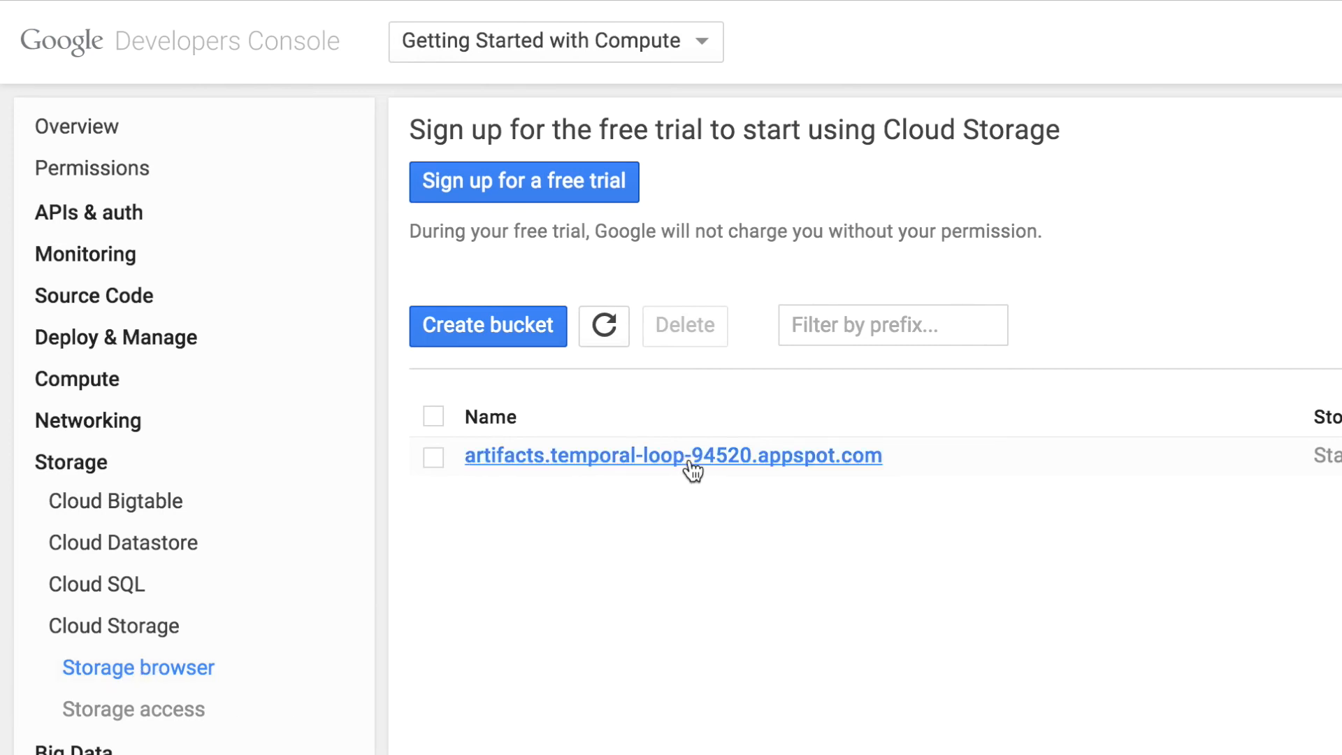
{"action": "mouse_move", "coordinate": [609, 473]}
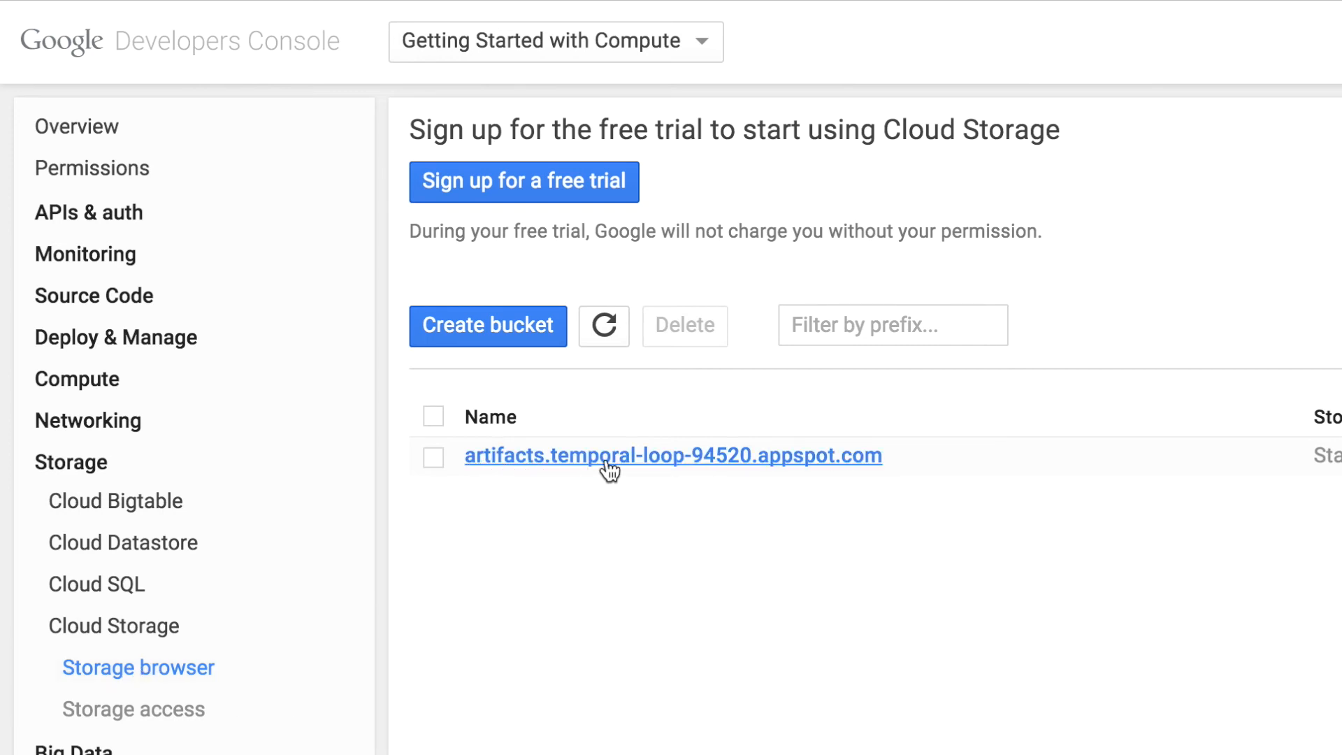
{"action": "mouse_move", "coordinate": [797, 476]}
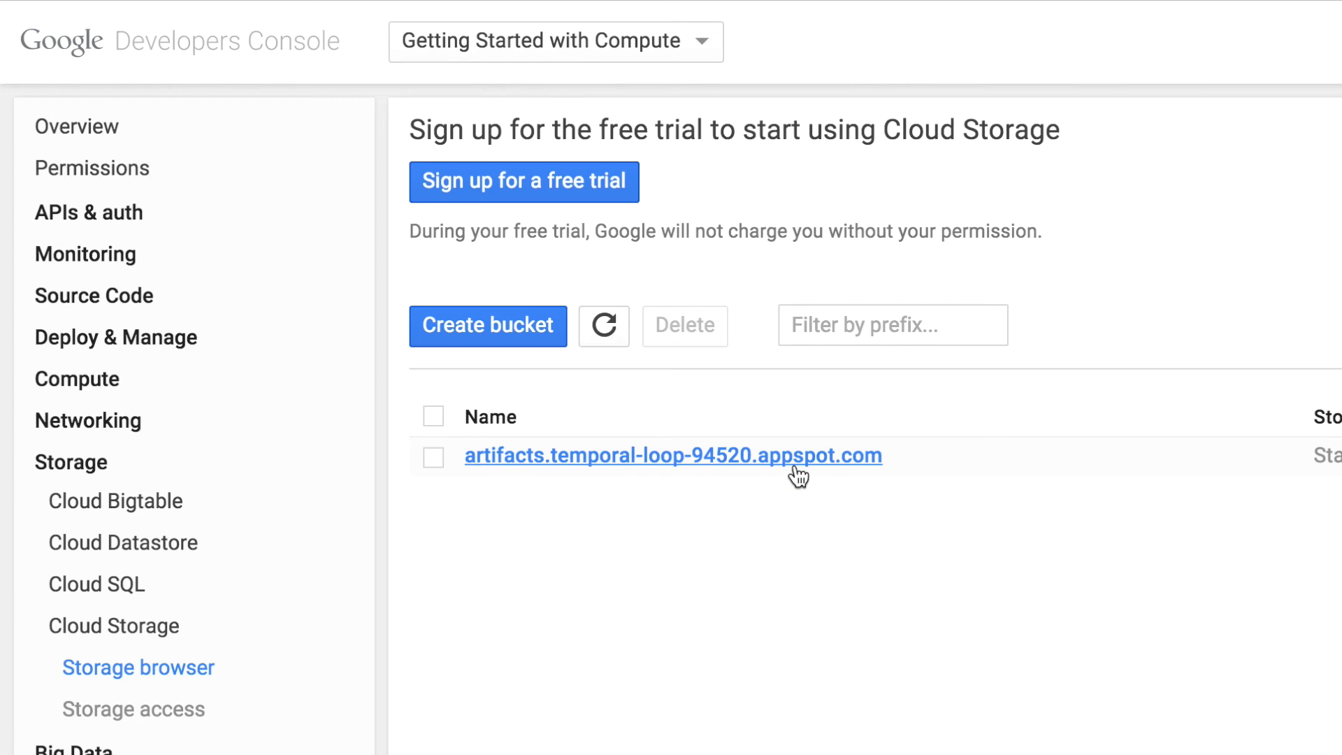
Browse the artifacts bucket into containers/images, then back to containers/repositories.
{"action": "left_click", "coordinate": [672, 456]}
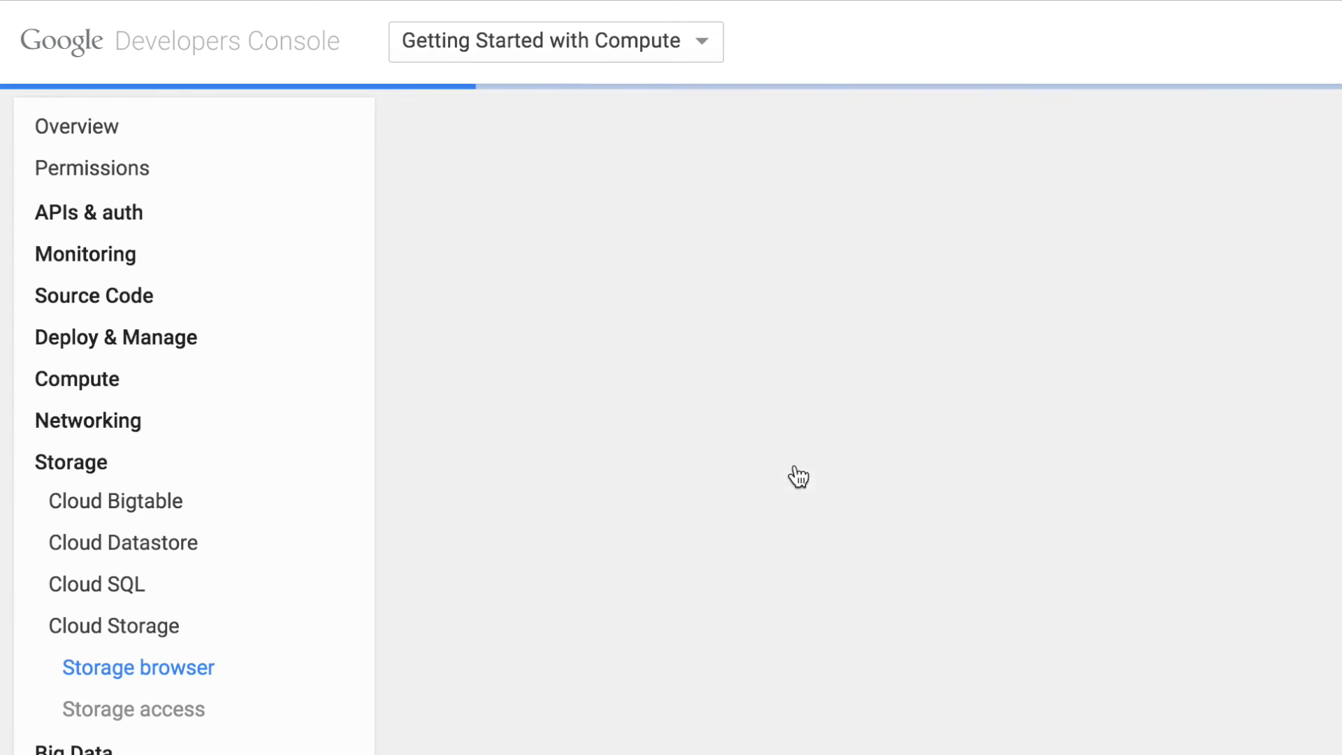
{"action": "left_click", "coordinate": [138, 667]}
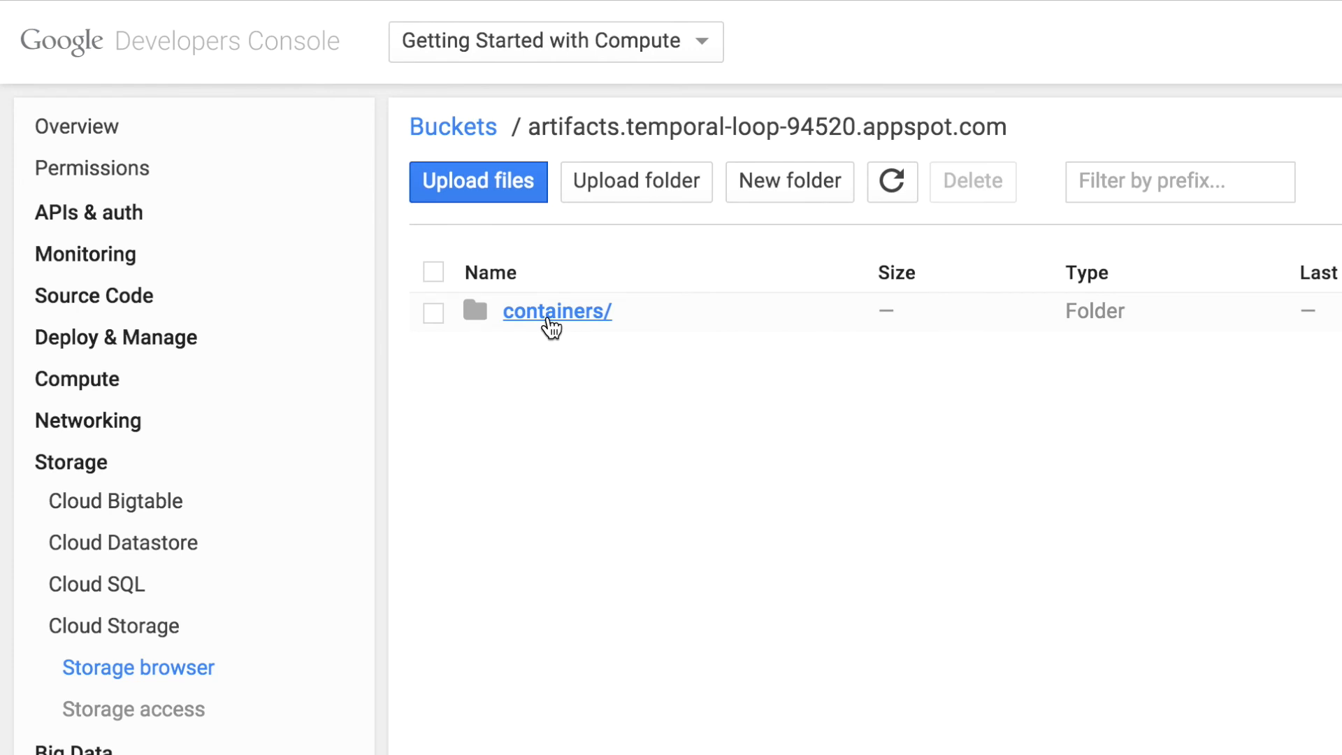
{"action": "left_click", "coordinate": [556, 311]}
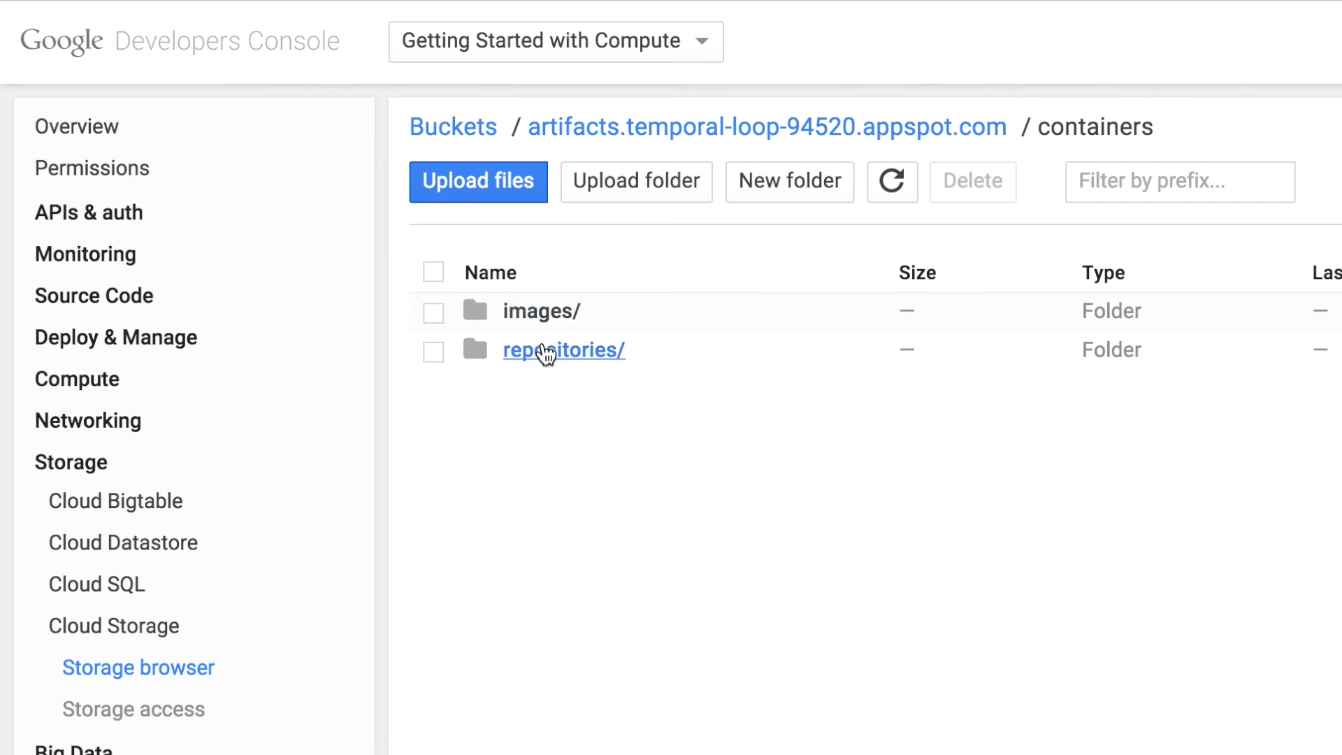
{"action": "mouse_move", "coordinate": [541, 311]}
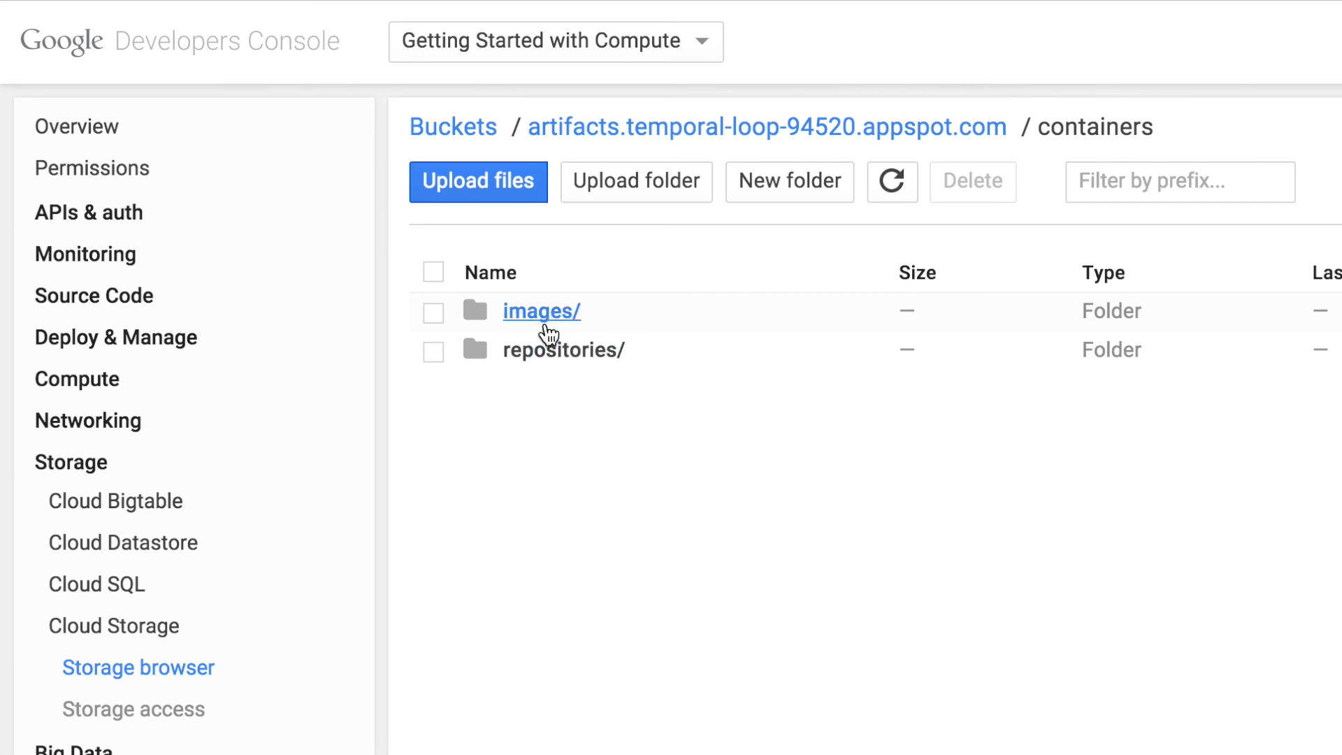
{"action": "left_click", "coordinate": [540, 309]}
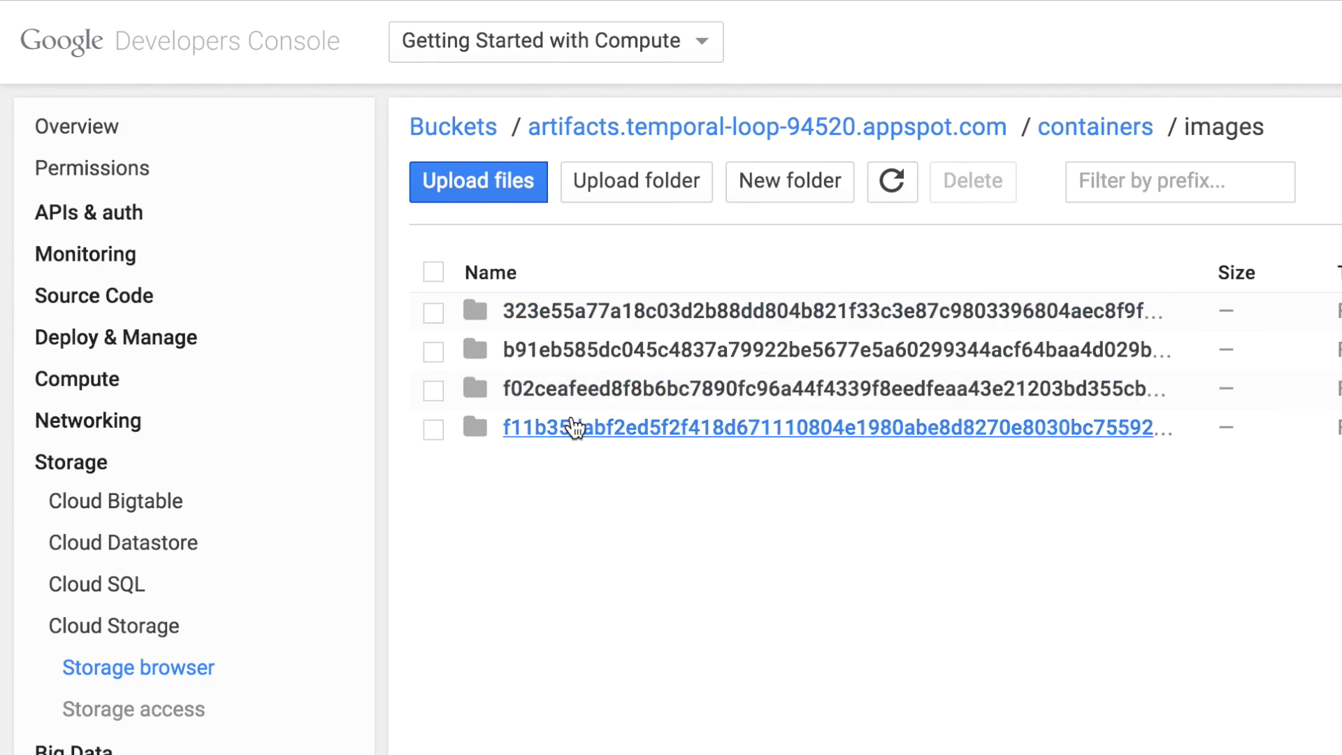
{"action": "left_click", "coordinate": [1095, 126]}
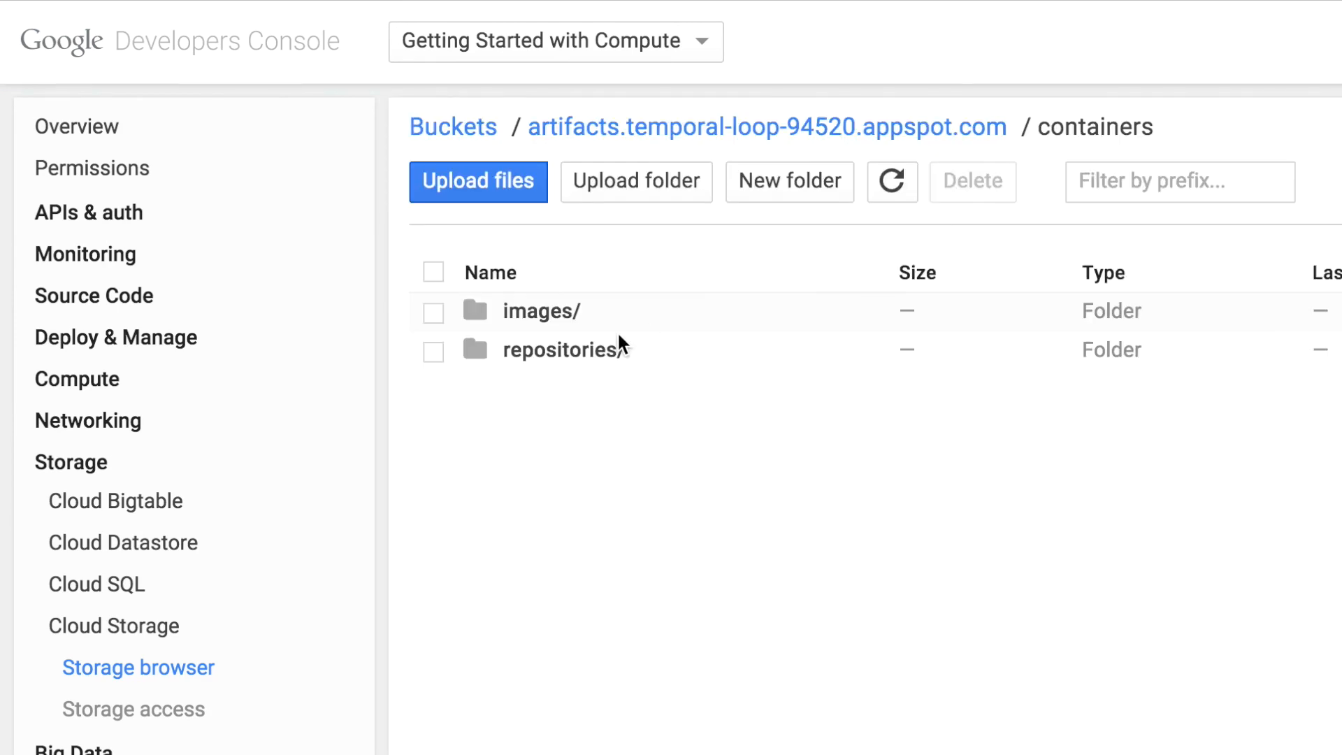
{"action": "left_click", "coordinate": [567, 349]}
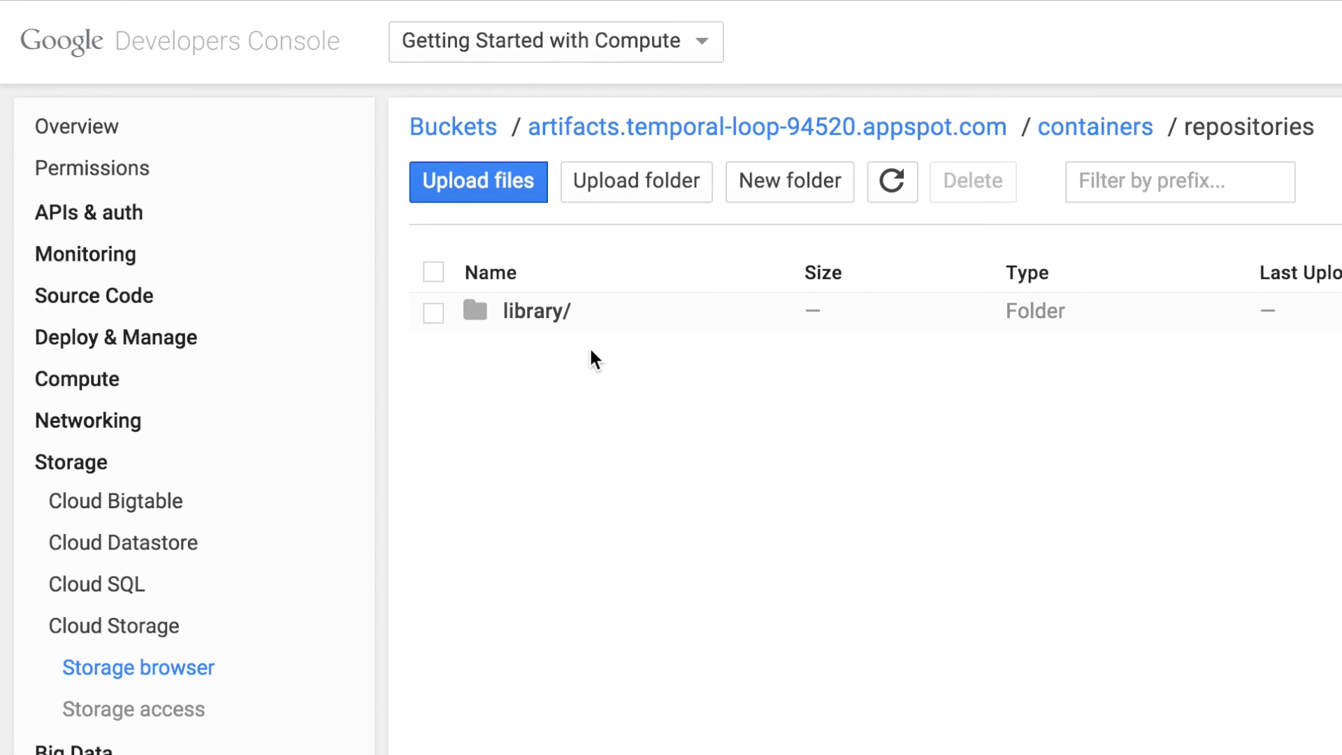